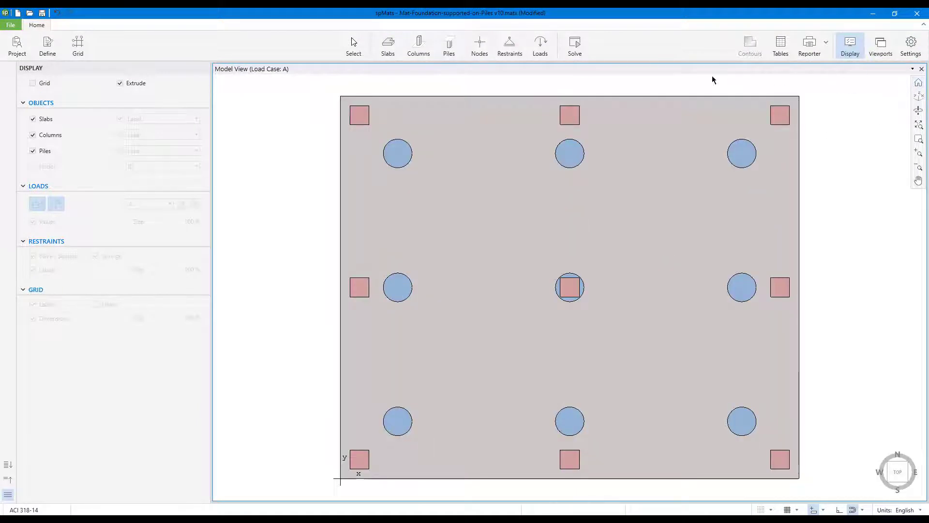
Run the mat foundation analysis and display Envelope > Displacement Down contours
left_click(574, 44)
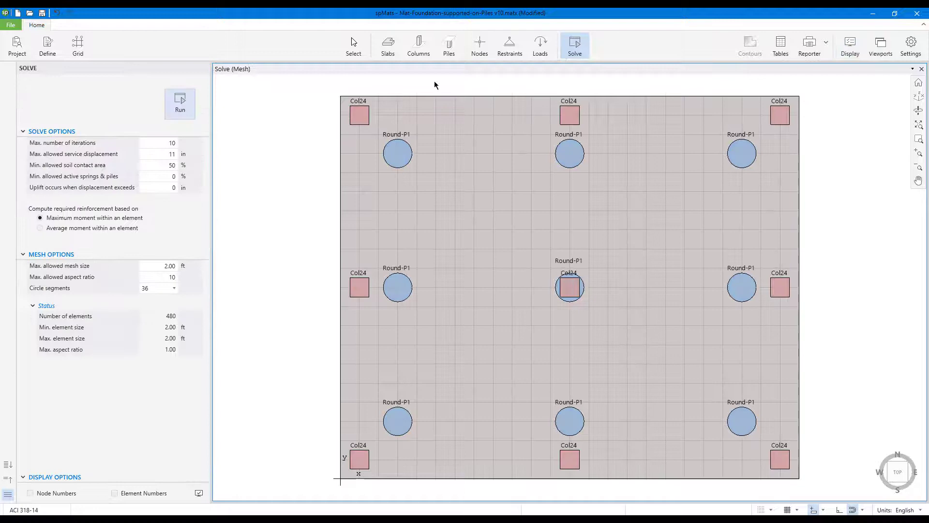
left_click(180, 104)
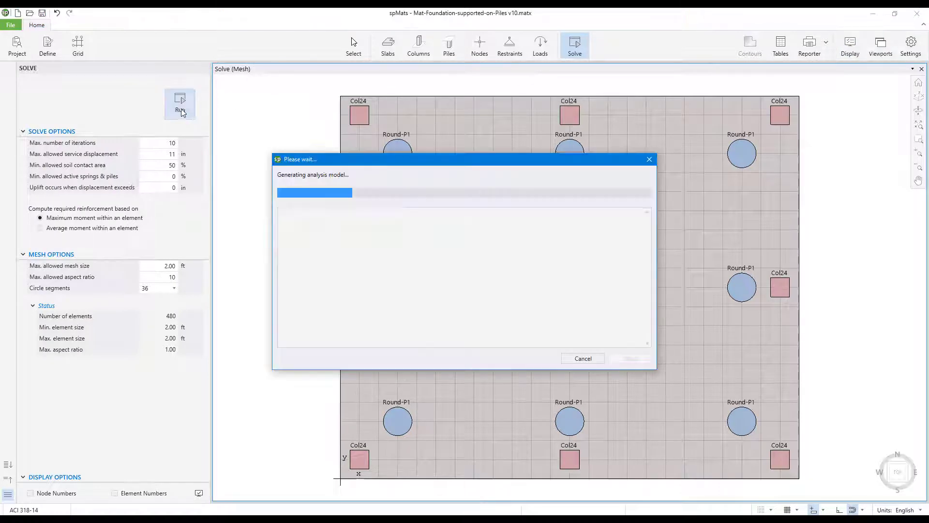
left_click(180, 104)
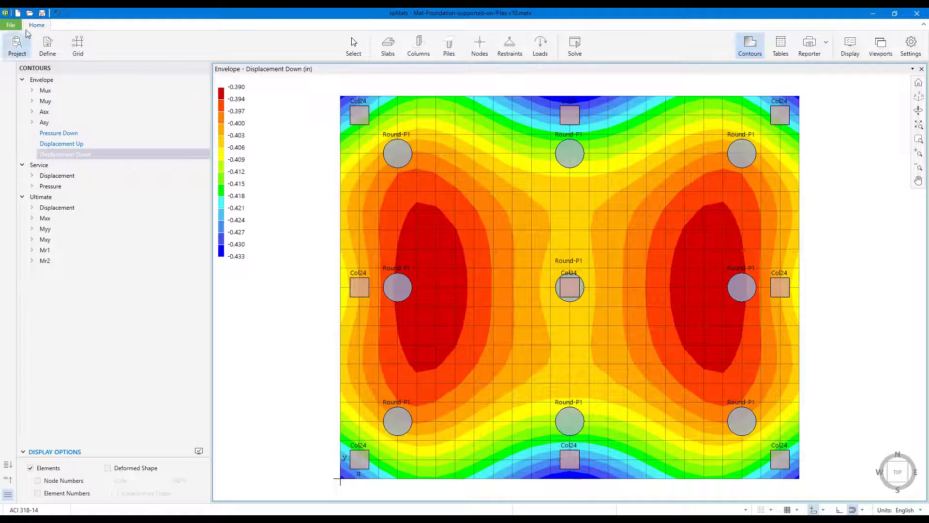
Start File > Export > To spColumn CTI files for the columns and piles (8 #6 bars, investigation mode)
left_click(10, 25)
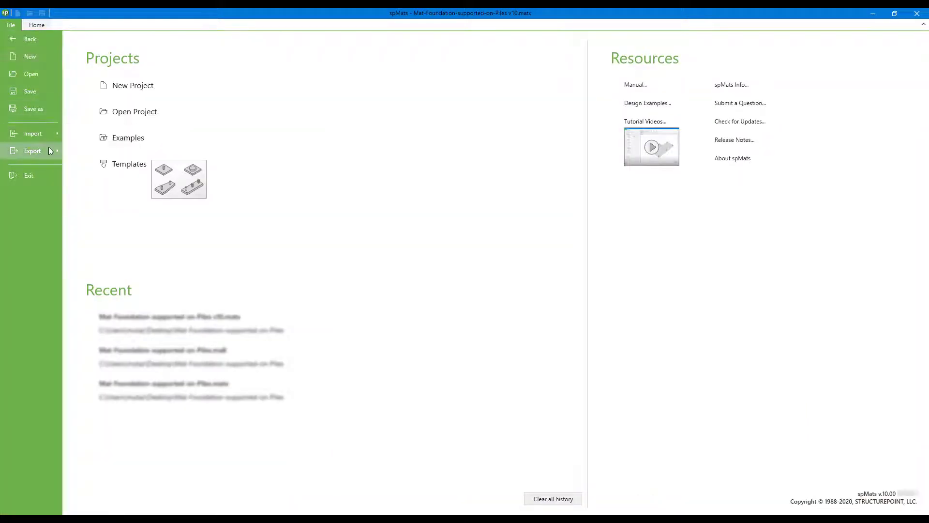
left_click(33, 151)
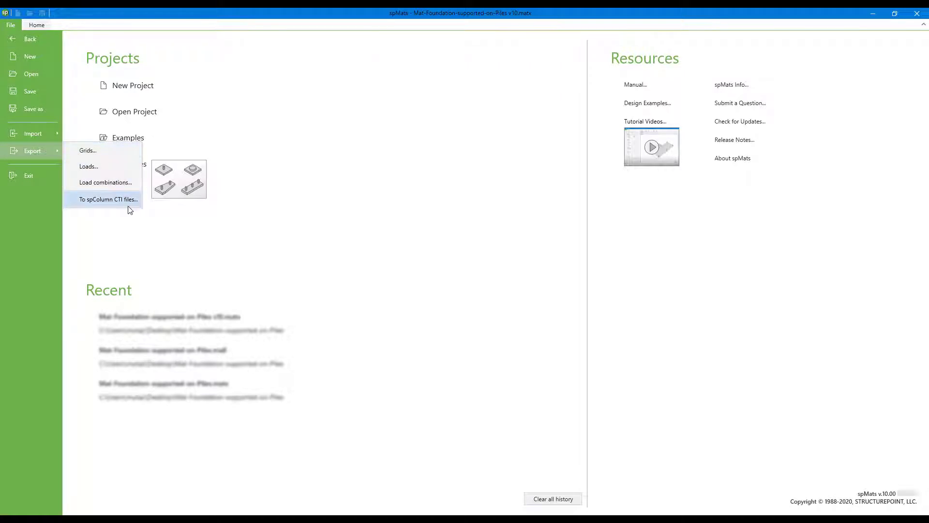
left_click(108, 198)
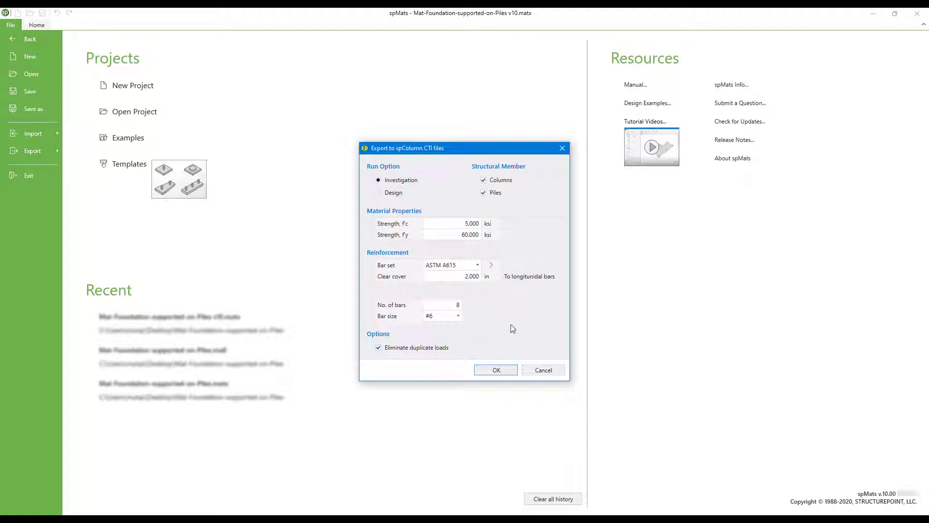
mouse_move(499, 358)
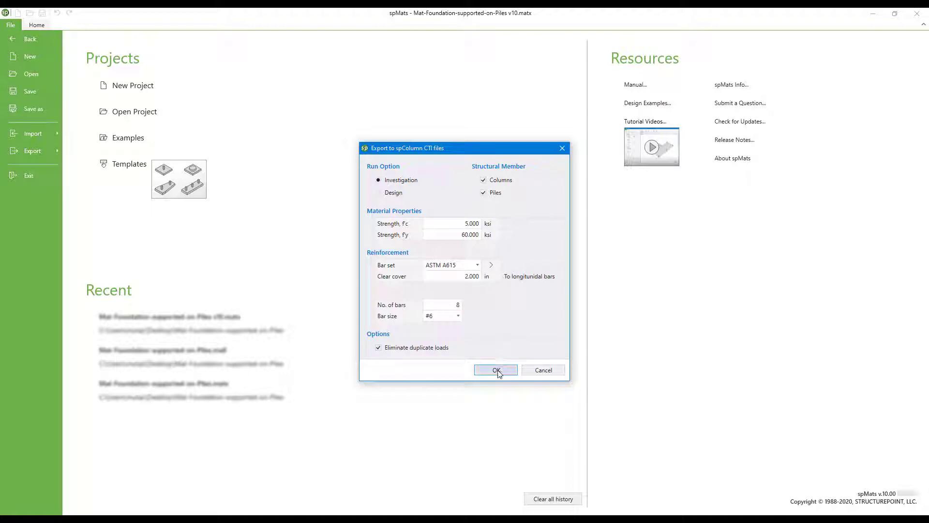
Accept the export settings and save the 18 column and pile CTI files into the CTI Files folder
left_click(496, 369)
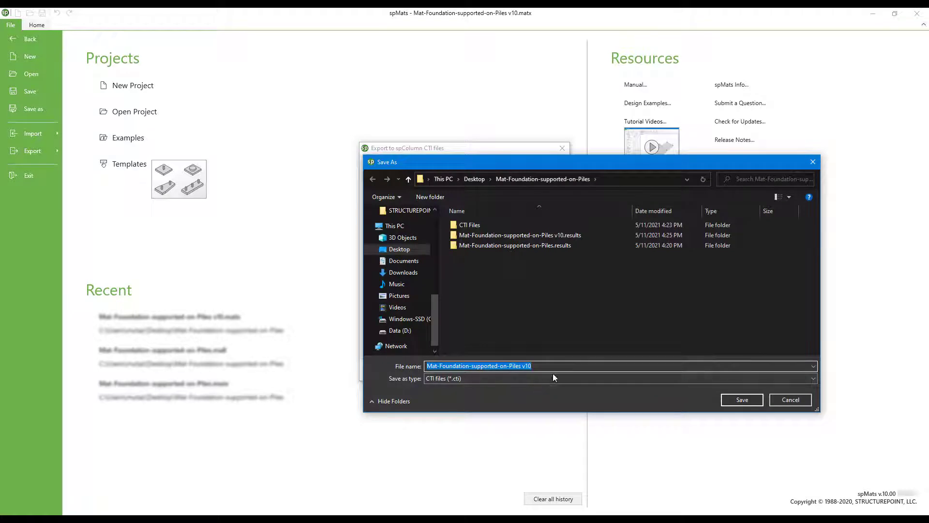
left_click(469, 224)
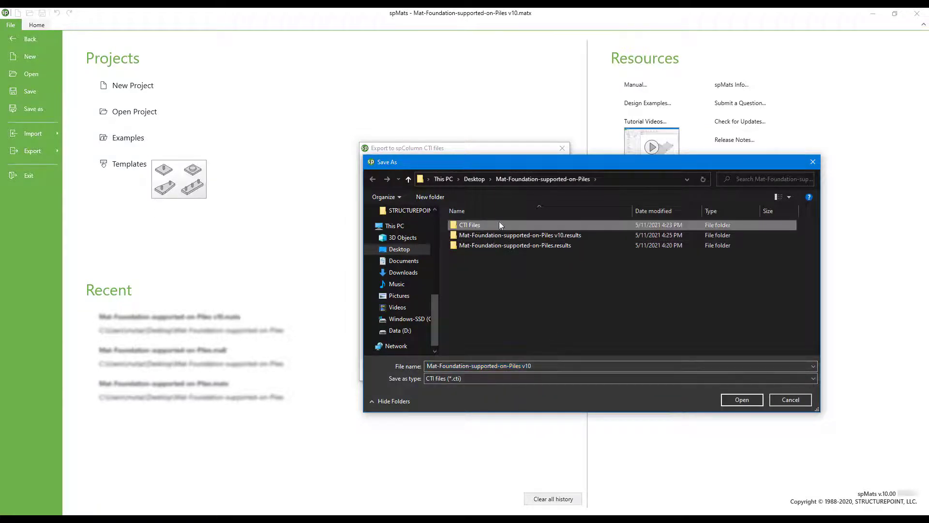
double_click(469, 224)
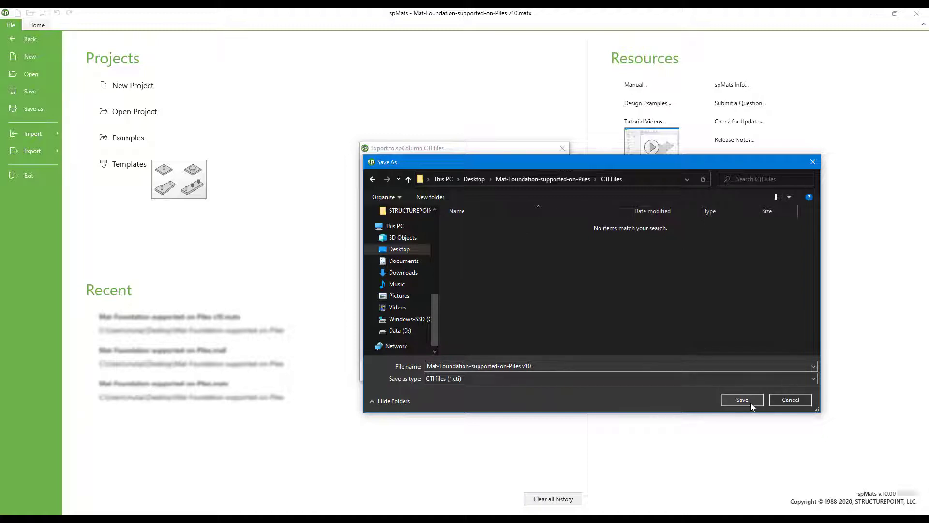
left_click(741, 399)
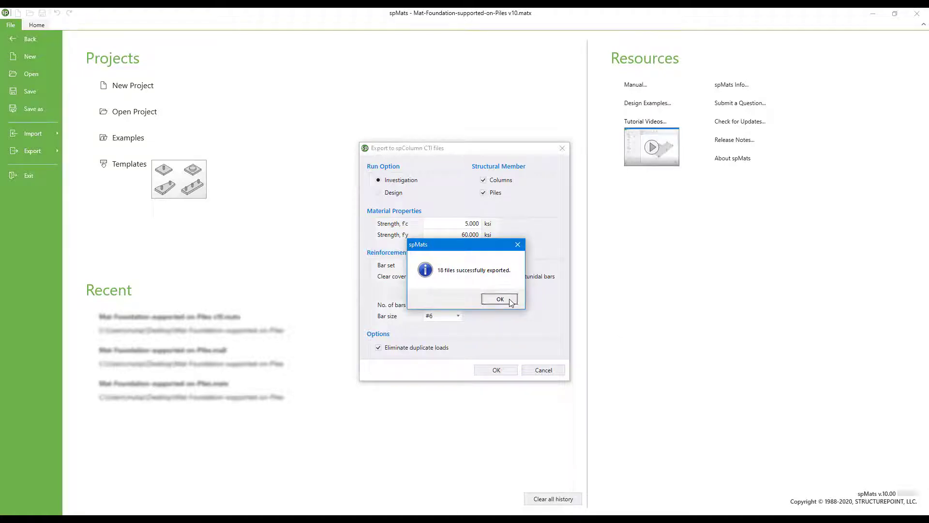
left_click(499, 299)
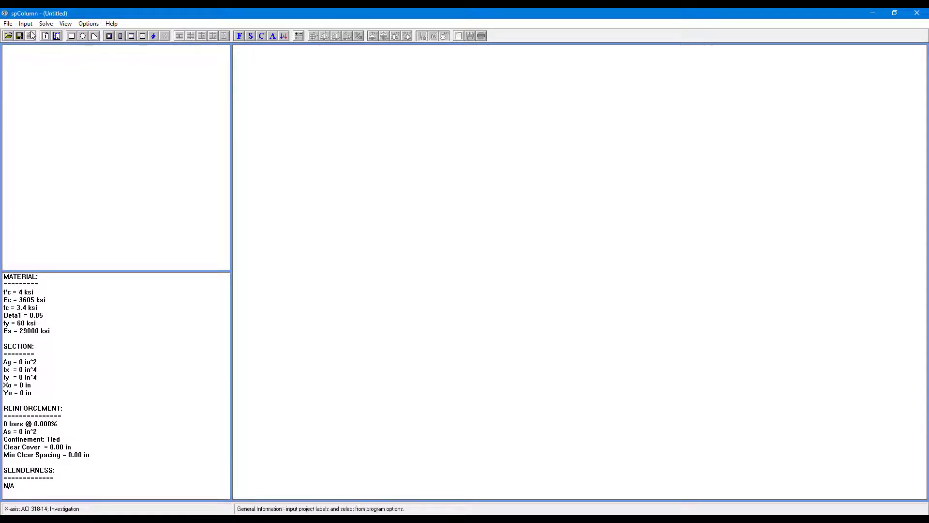
Start opening an existing input file in spColumn, browsing the CTI Files folder
left_click(7, 23)
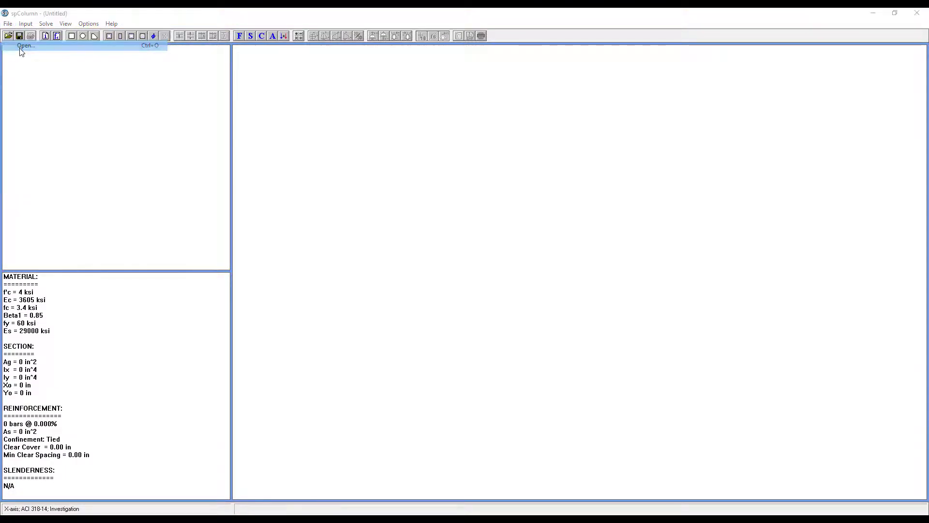
left_click(25, 46)
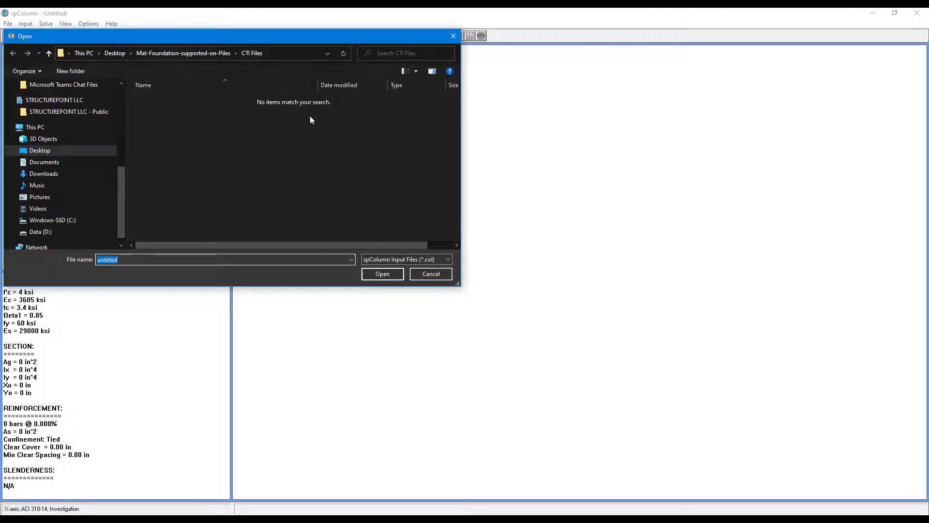
Filter to spColumn Text Input (*.cti) files and load the Round-P1-P1 pile file
left_click(447, 259)
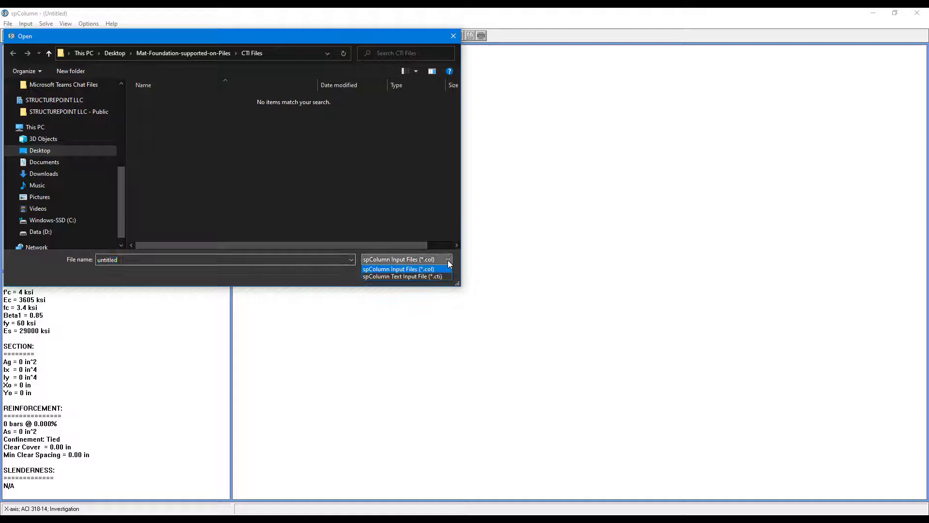
mouse_move(404, 275)
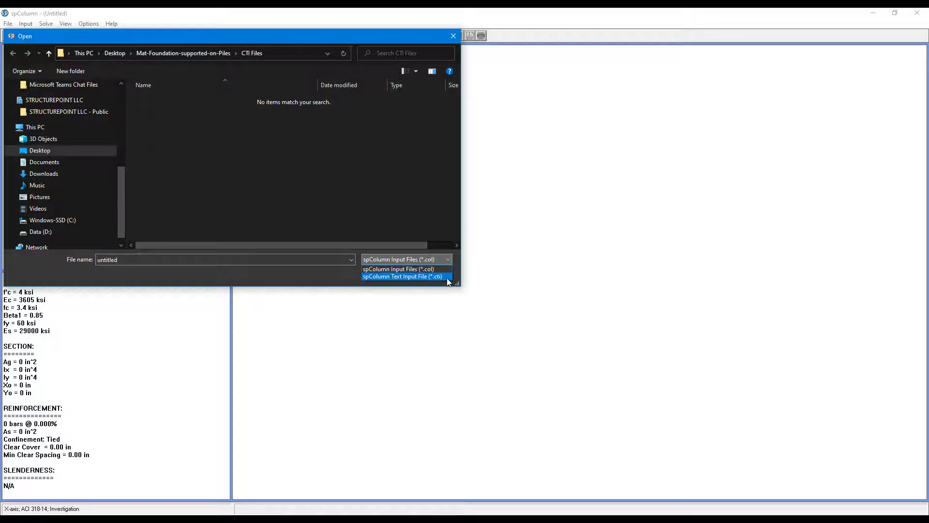
left_click(403, 276)
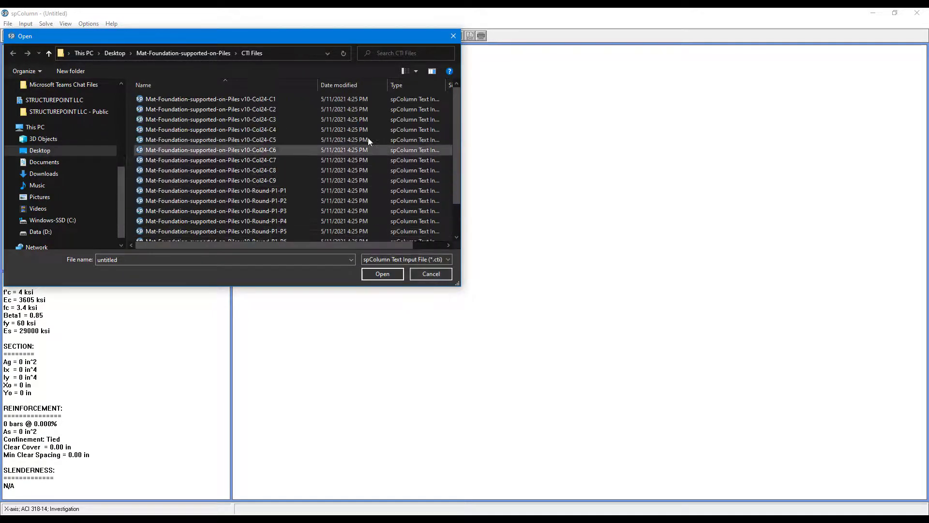
scroll("down", 3)
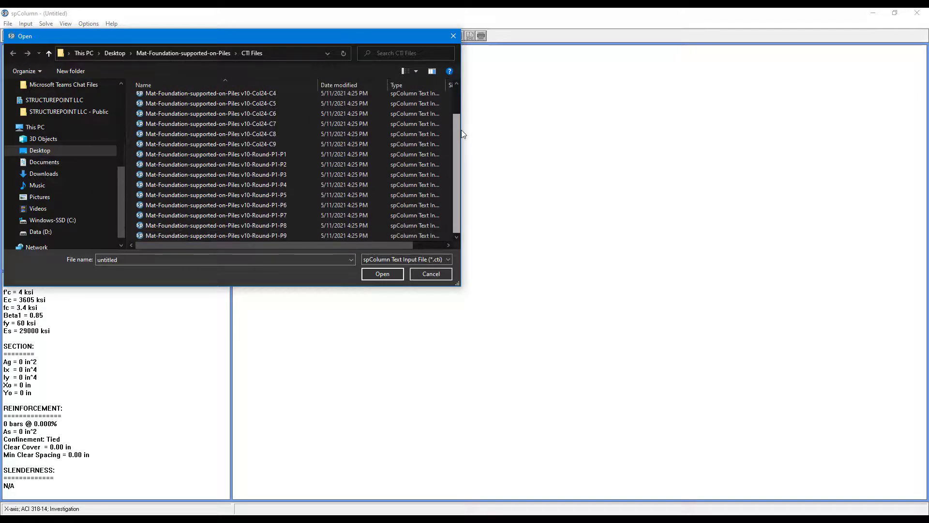
left_click(215, 154)
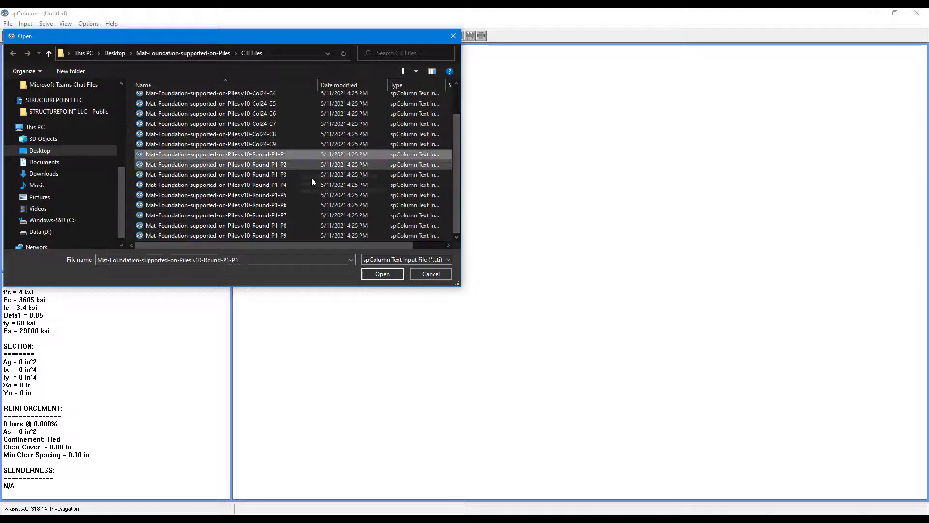
left_click(382, 273)
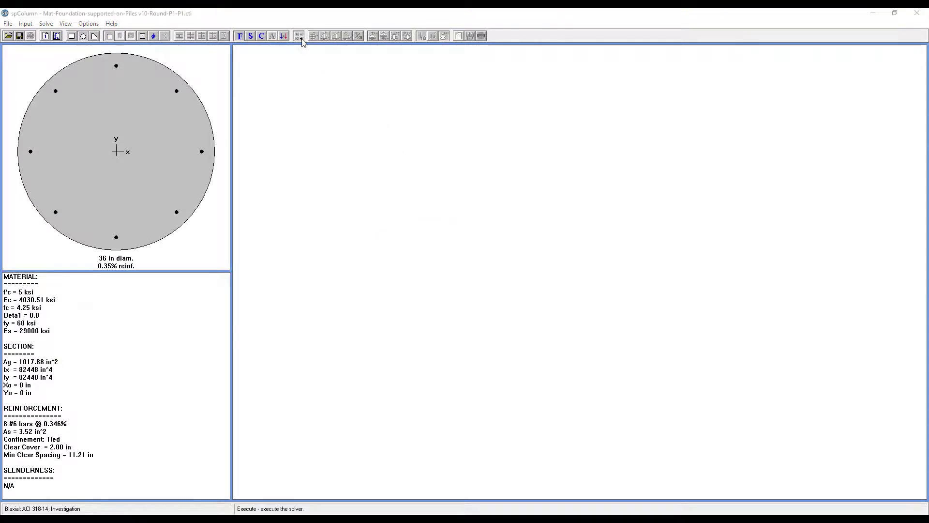
Execute the Round-P1-P1 pile analysis, answering No to the low reinforcement ratio prompt
left_click(299, 36)
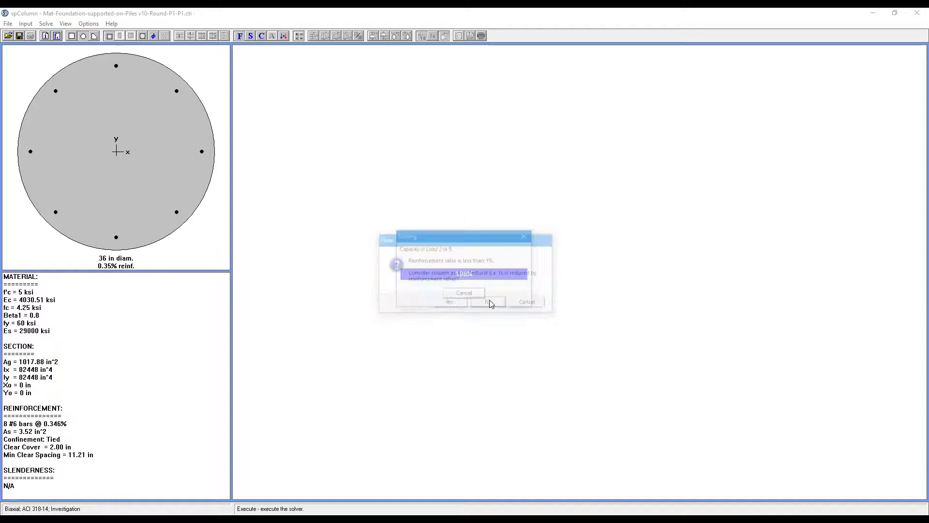
left_click(488, 302)
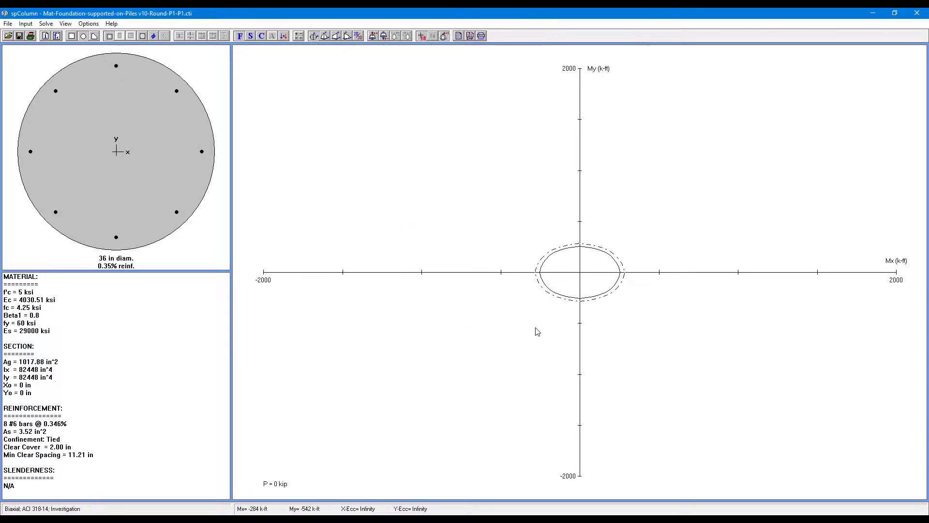